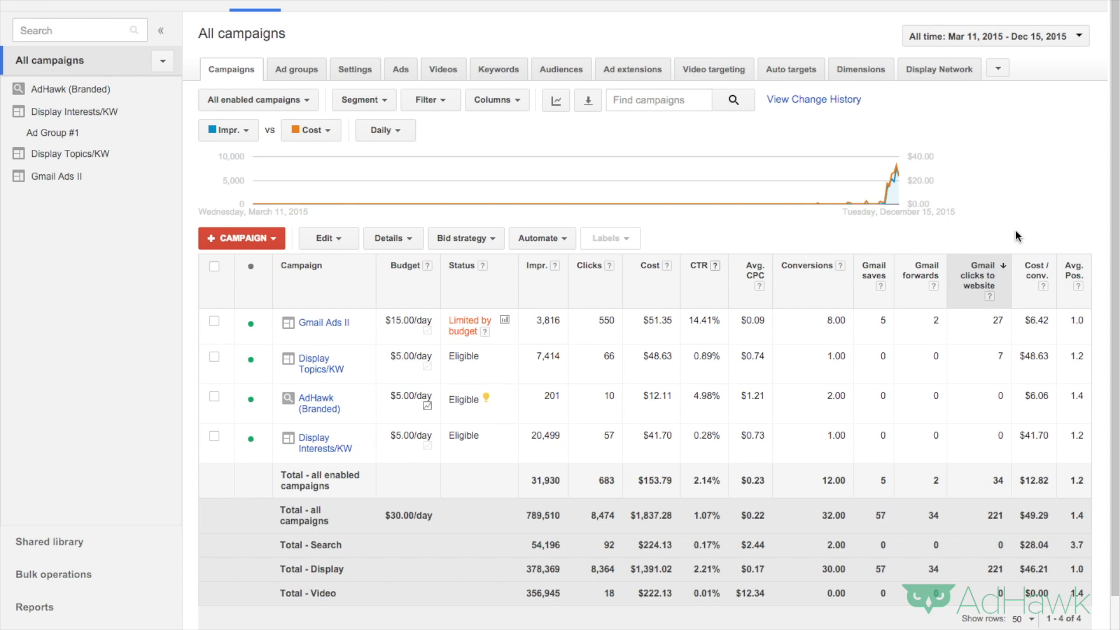
# Open the Shared library's Campaign negative keywords lists page
pyautogui.click(50, 542)
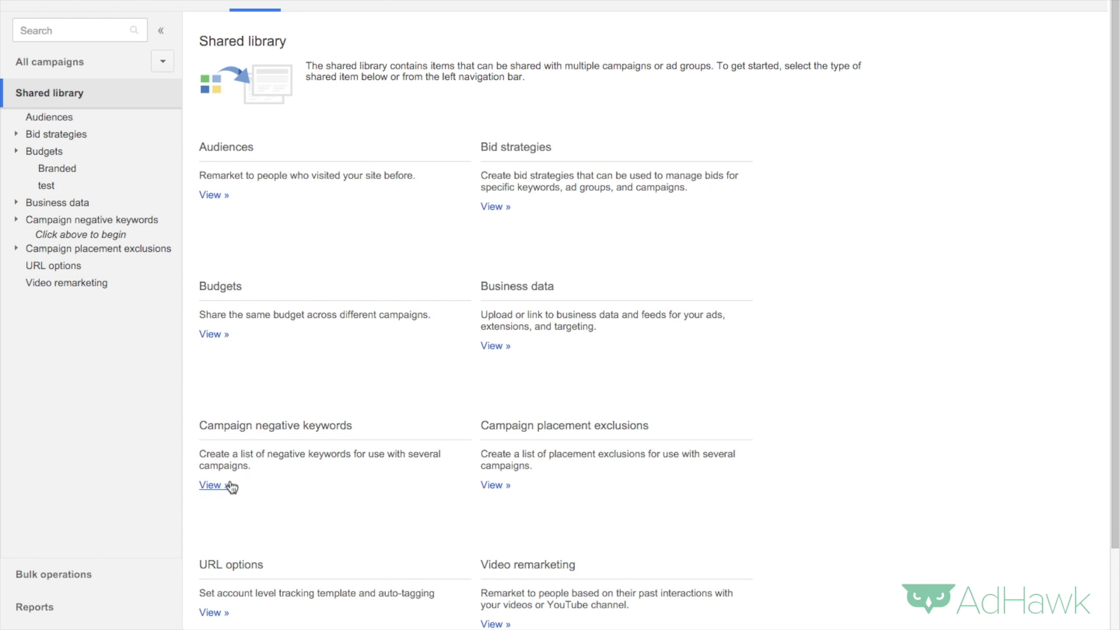
pyautogui.click(210, 486)
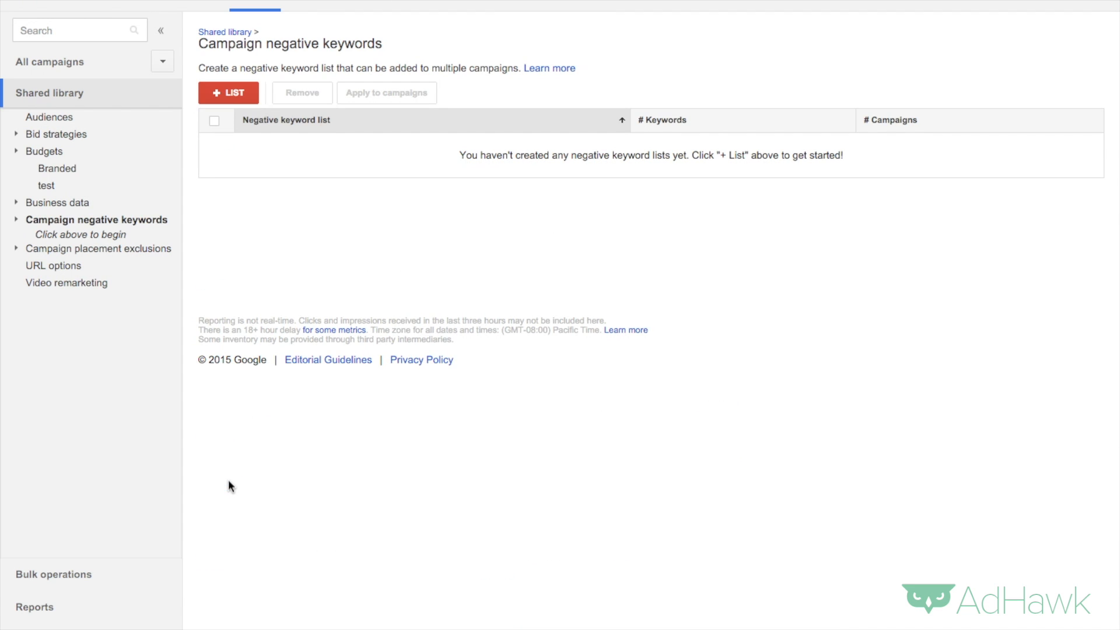
# Create the 'Jobs' negative keyword list containing the keywords 'jobs' and 'careers'
pyautogui.click(228, 93)
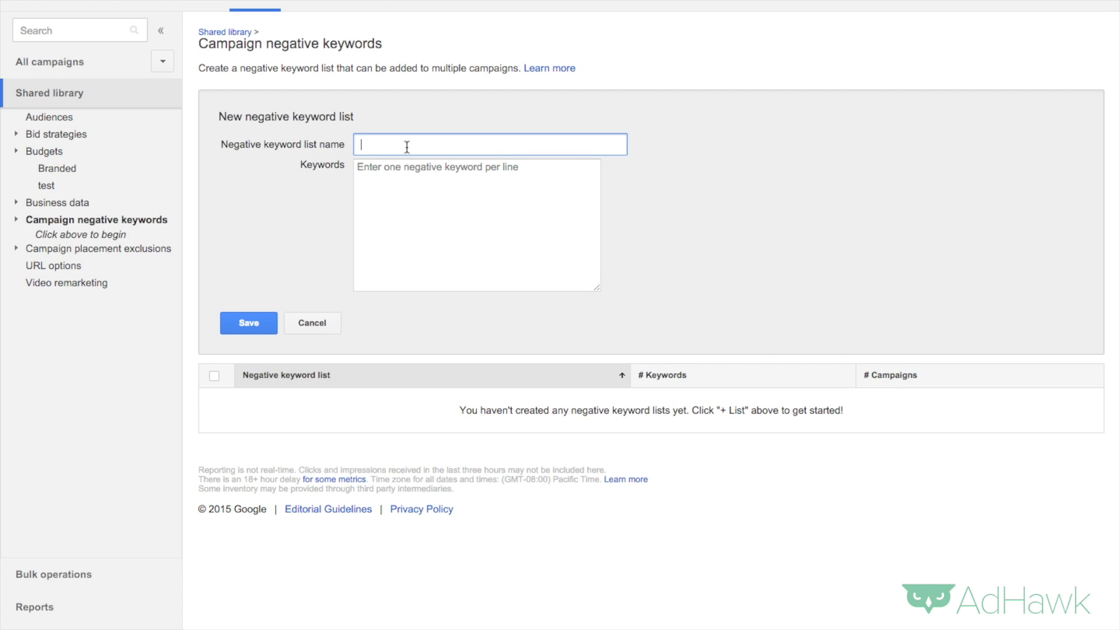
pyautogui.write('Jobs')
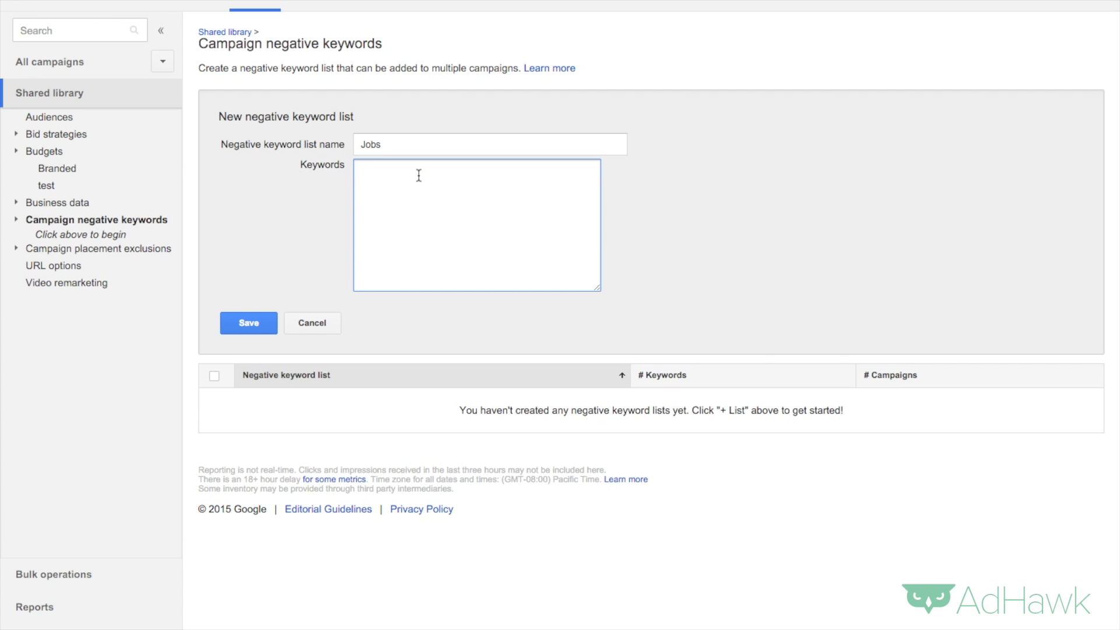
pyautogui.write('jobs')
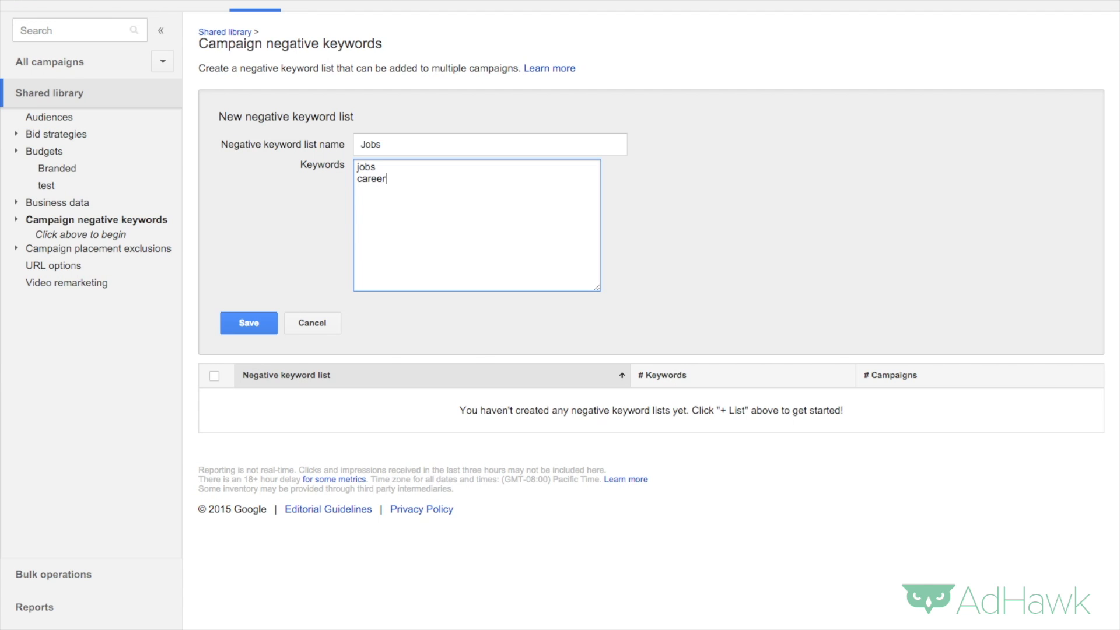
pyautogui.write('s')
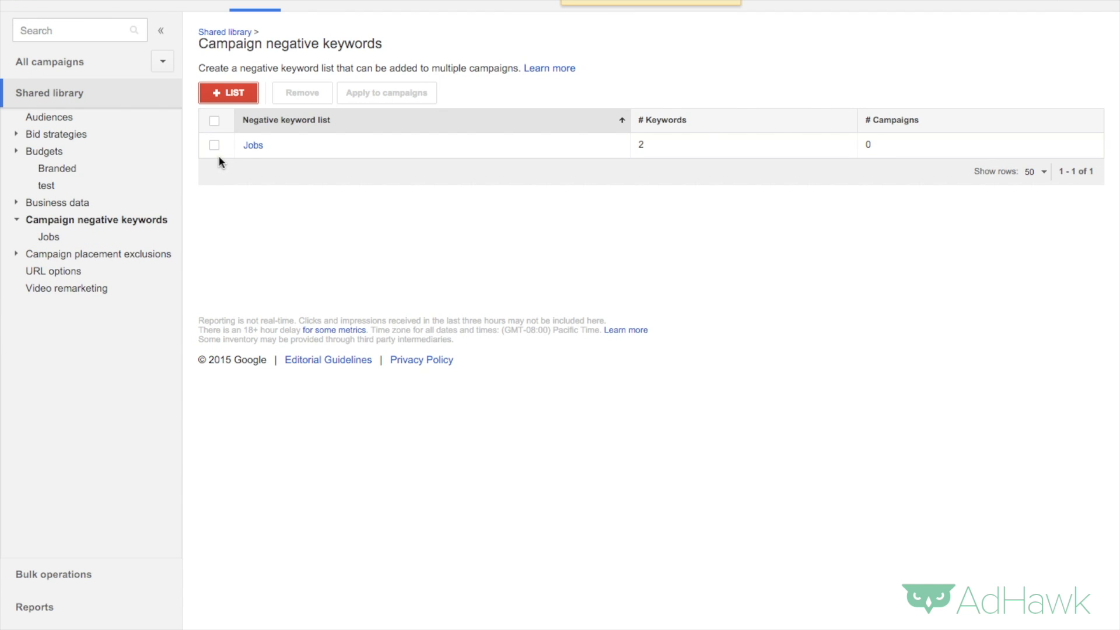
# Apply the Jobs list to Display Interests/KW and Display Topics/KW, excluding Gmail Ads II
pyautogui.click(214, 145)
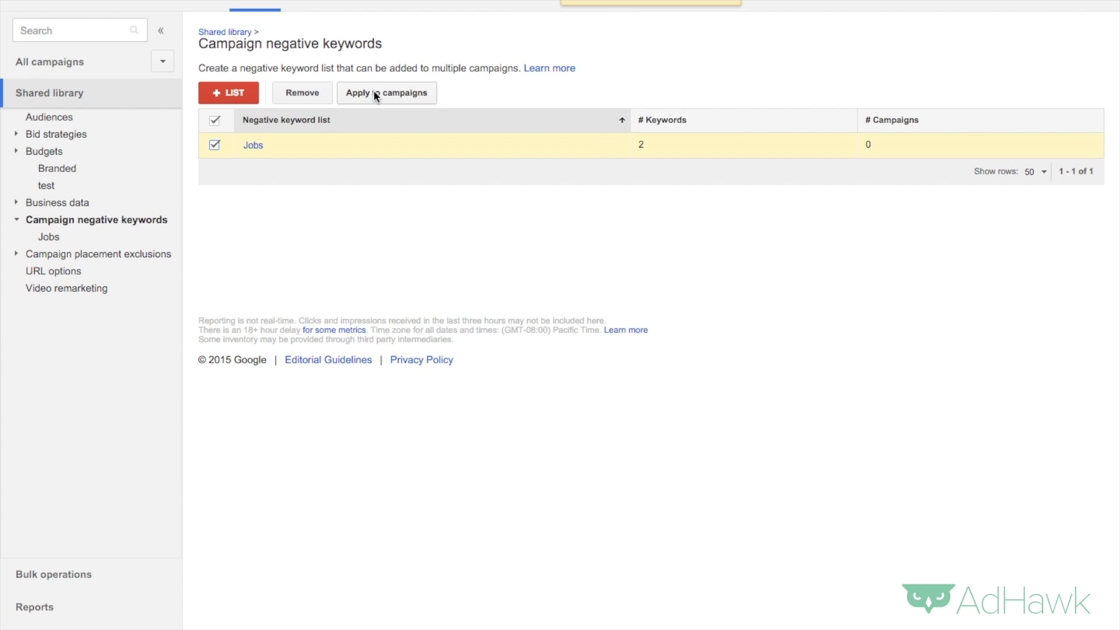
pyautogui.click(387, 93)
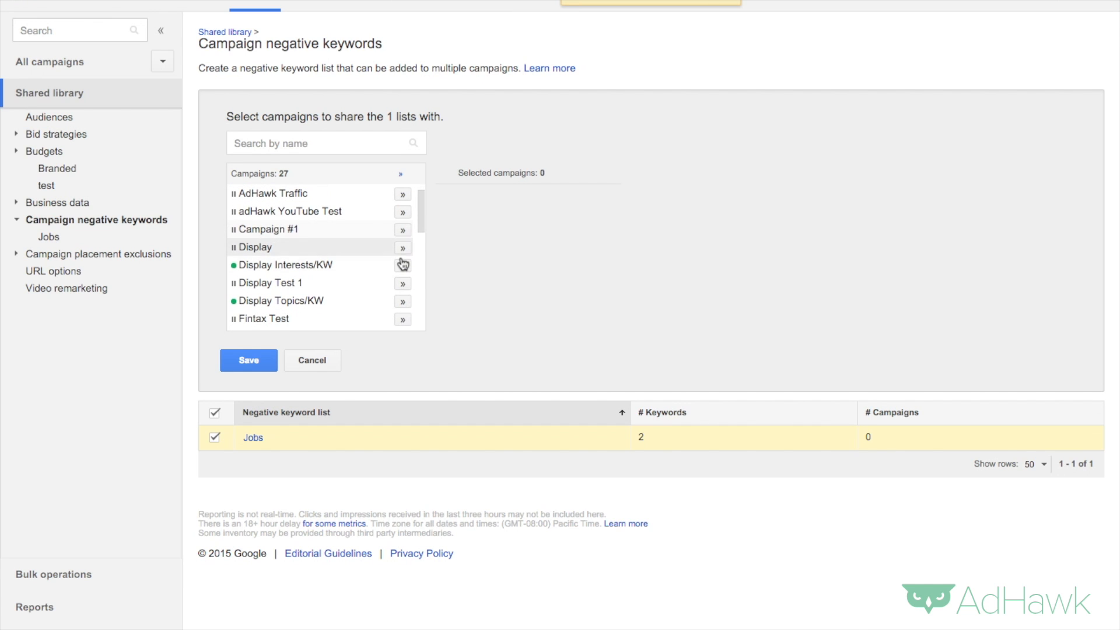
pyautogui.click(403, 264)
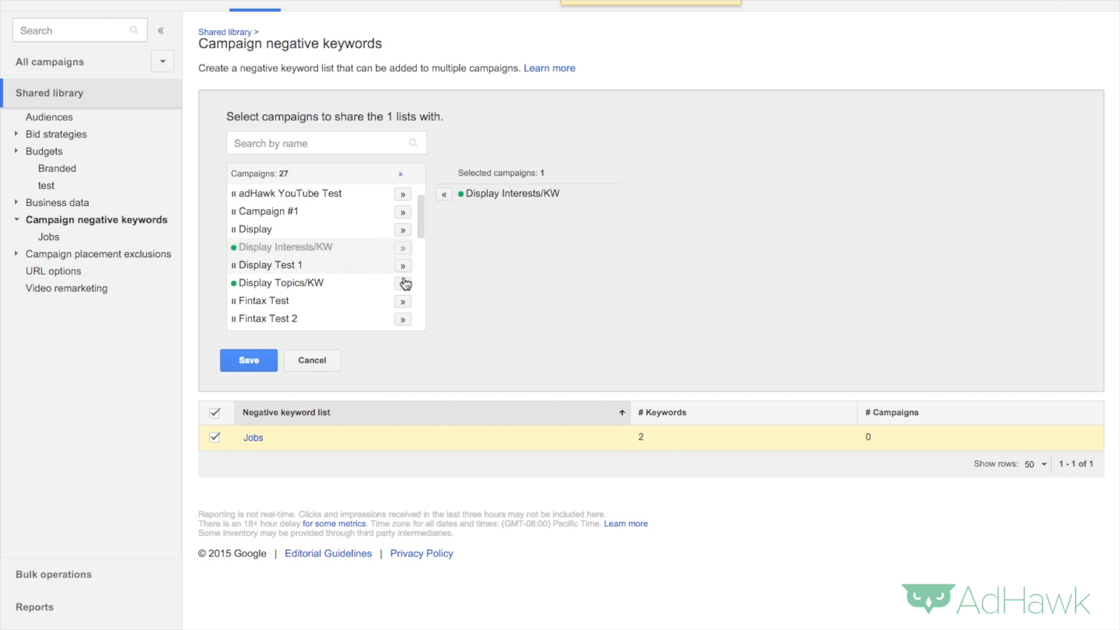
pyautogui.click(402, 283)
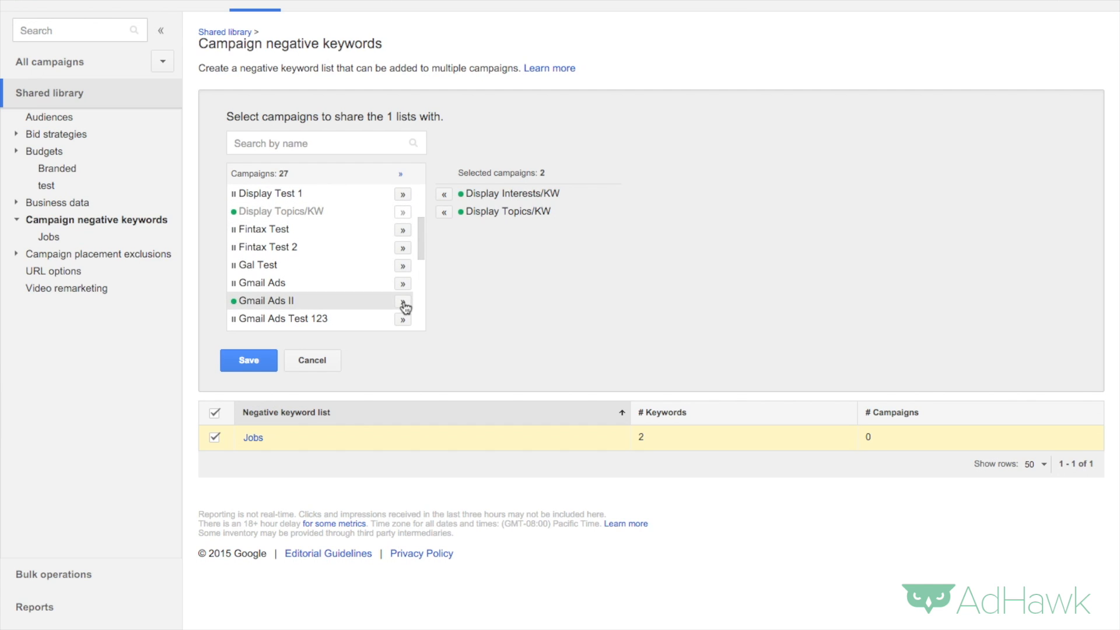
pyautogui.click(402, 301)
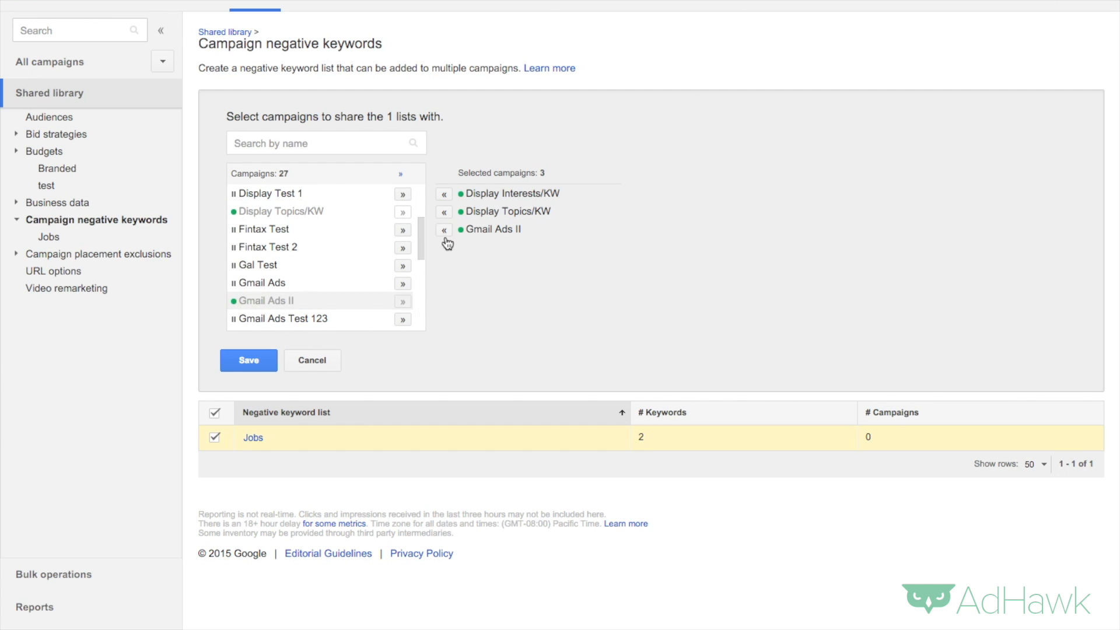
pyautogui.click(443, 230)
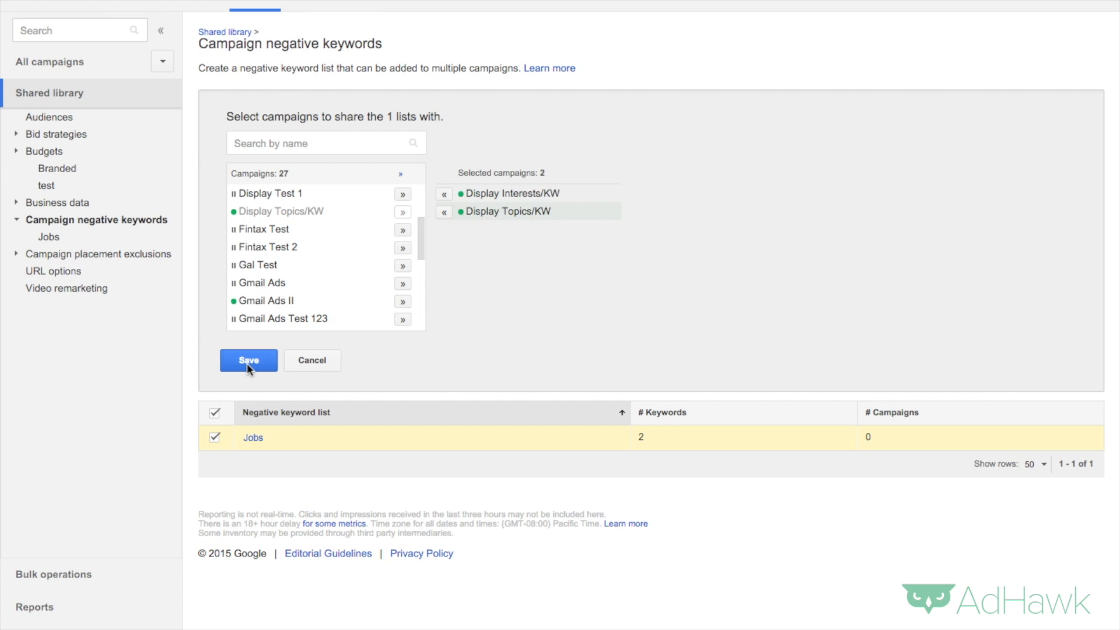
pyautogui.click(248, 361)
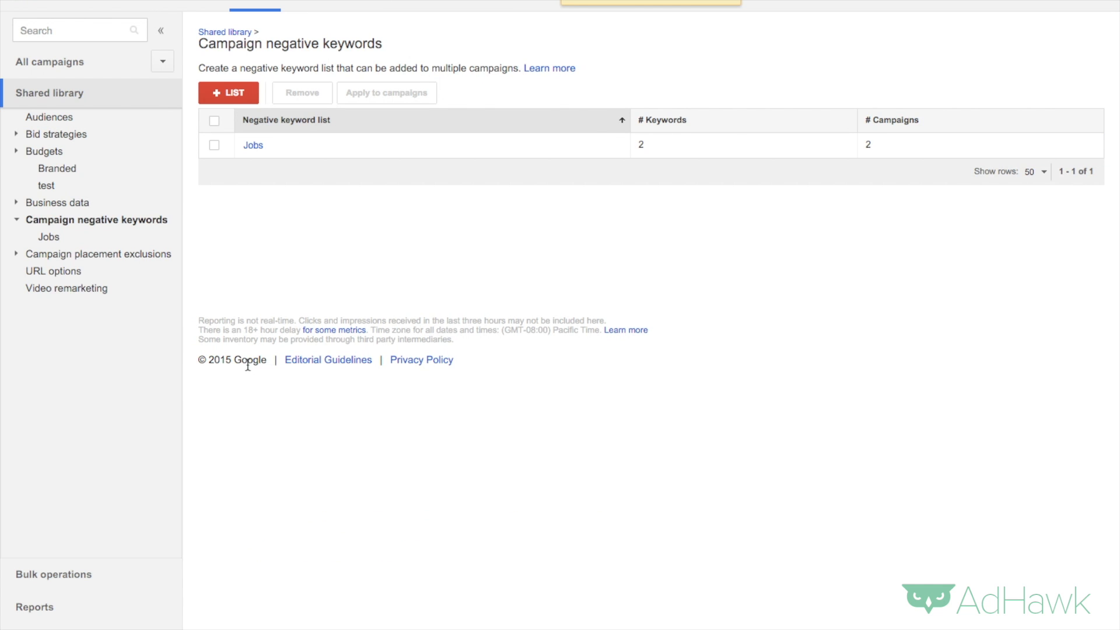